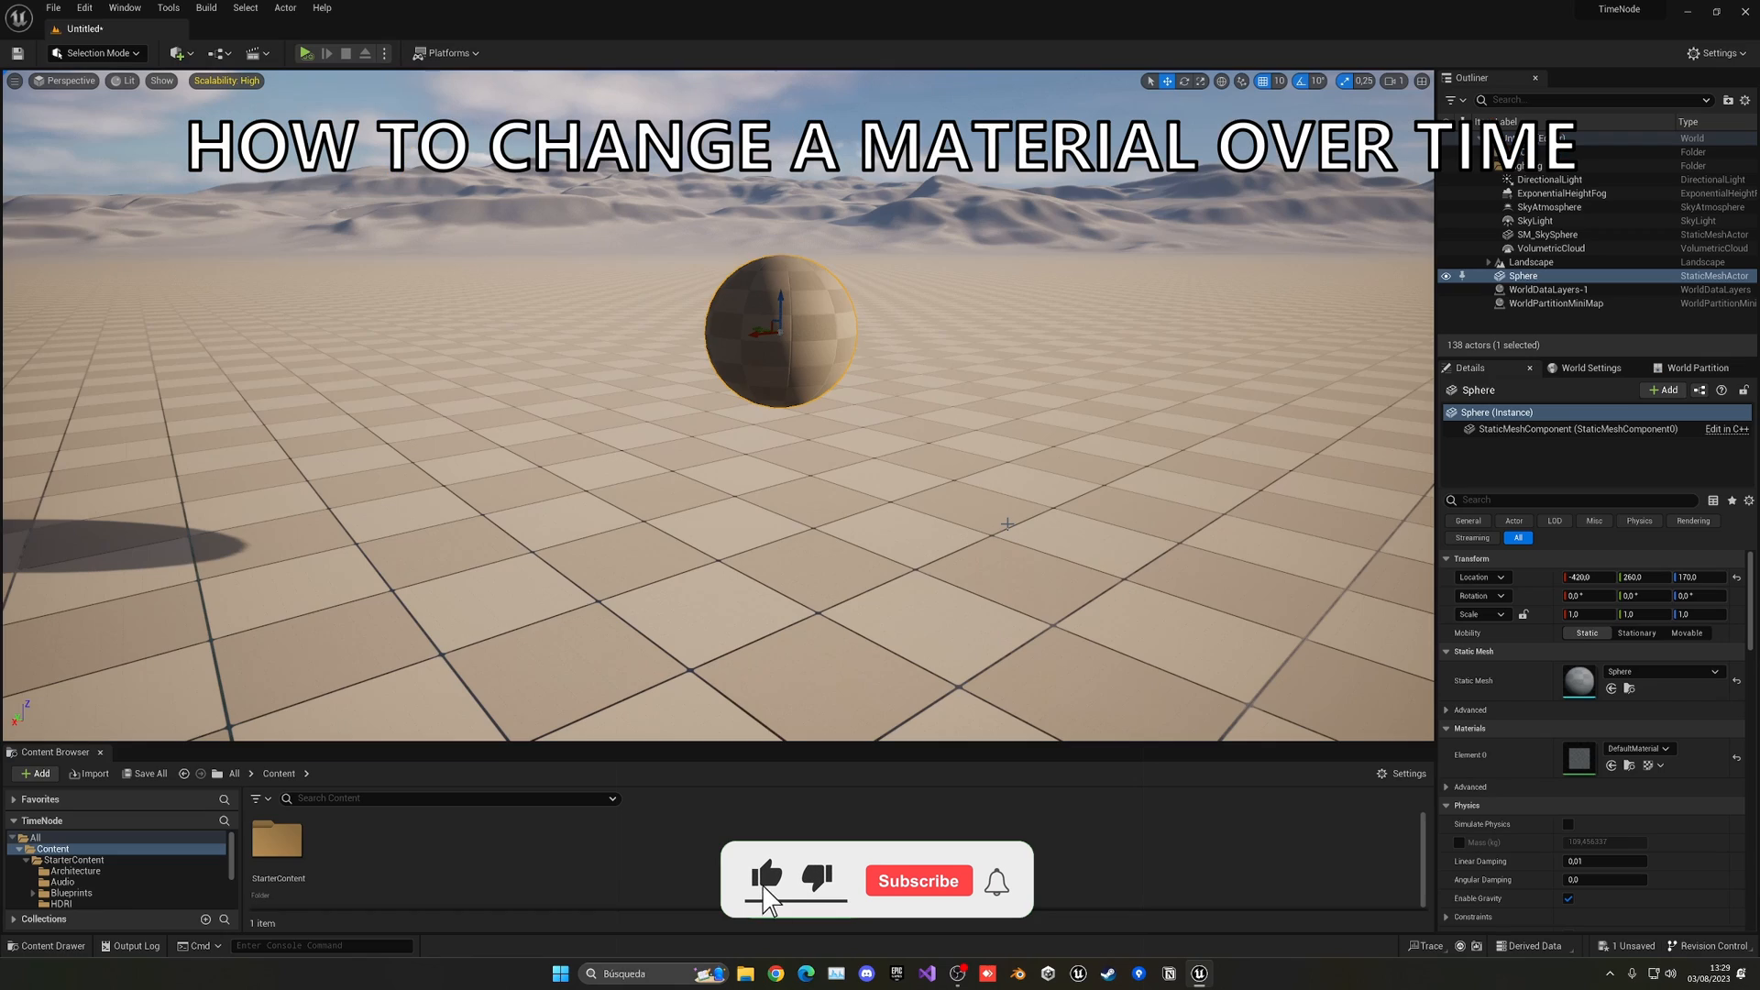
- Add a new Material asset, NewMaterial, to the Content folder
click(916, 880)
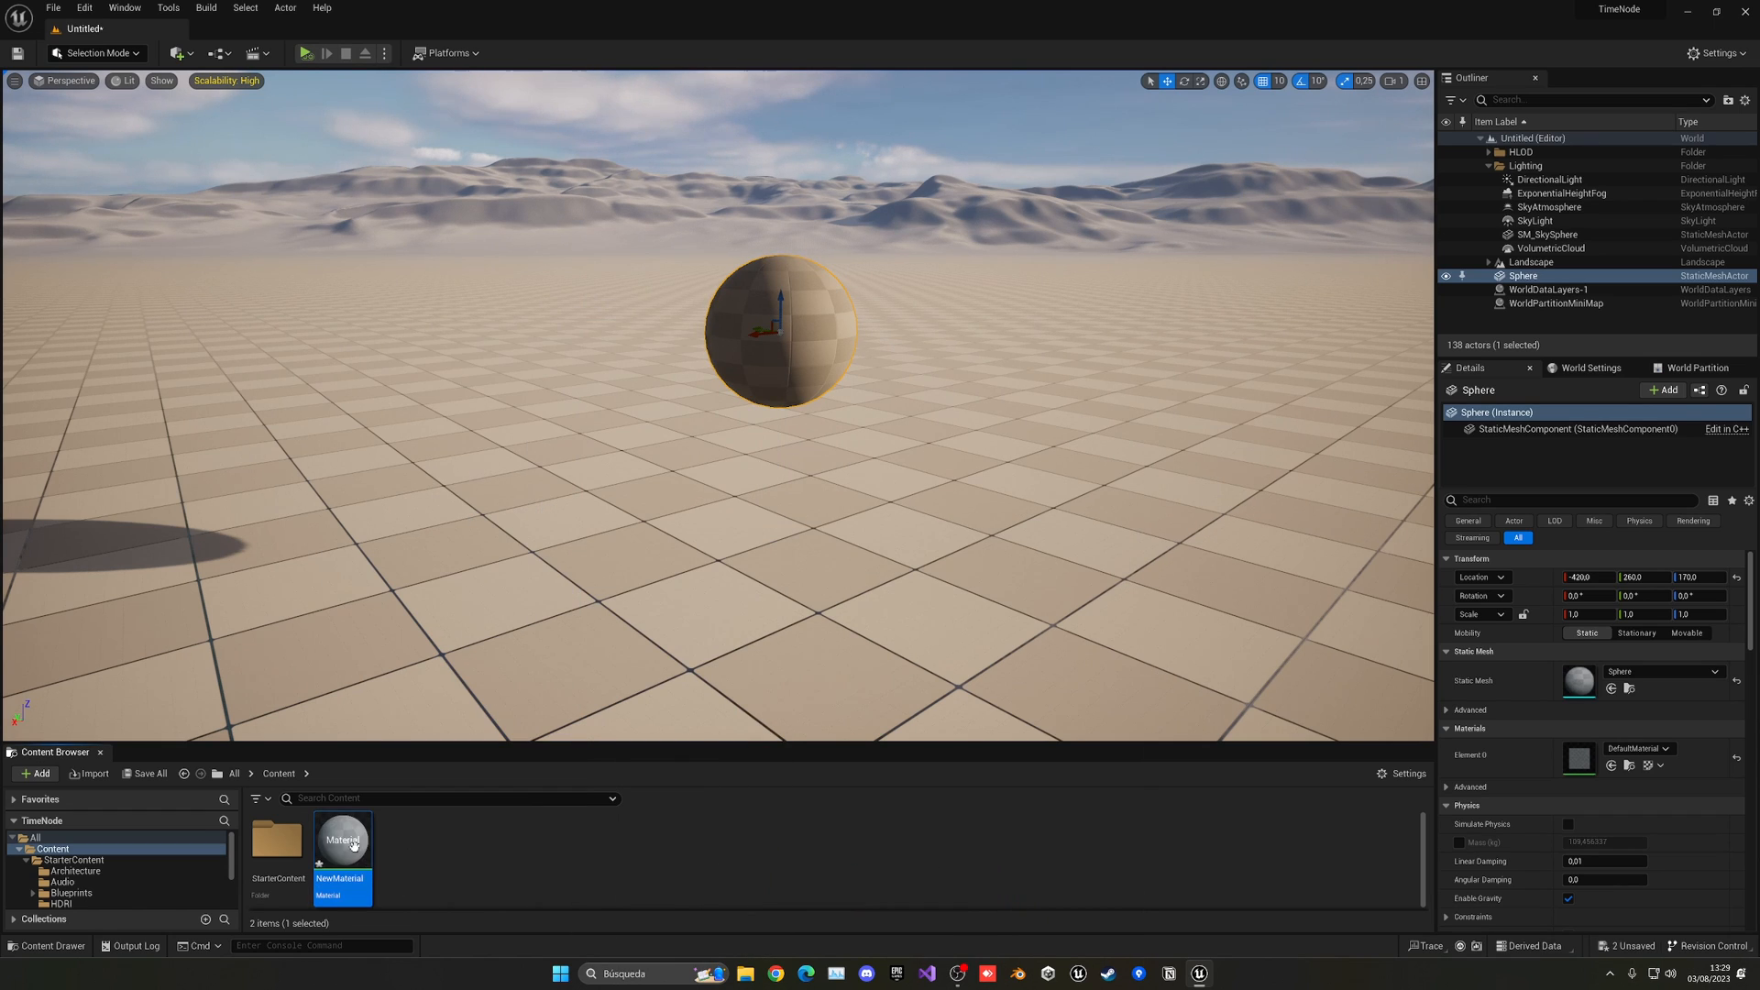
- Open NewMaterial in the Material Editor and place a Time node in its graph
double_click(341, 839)
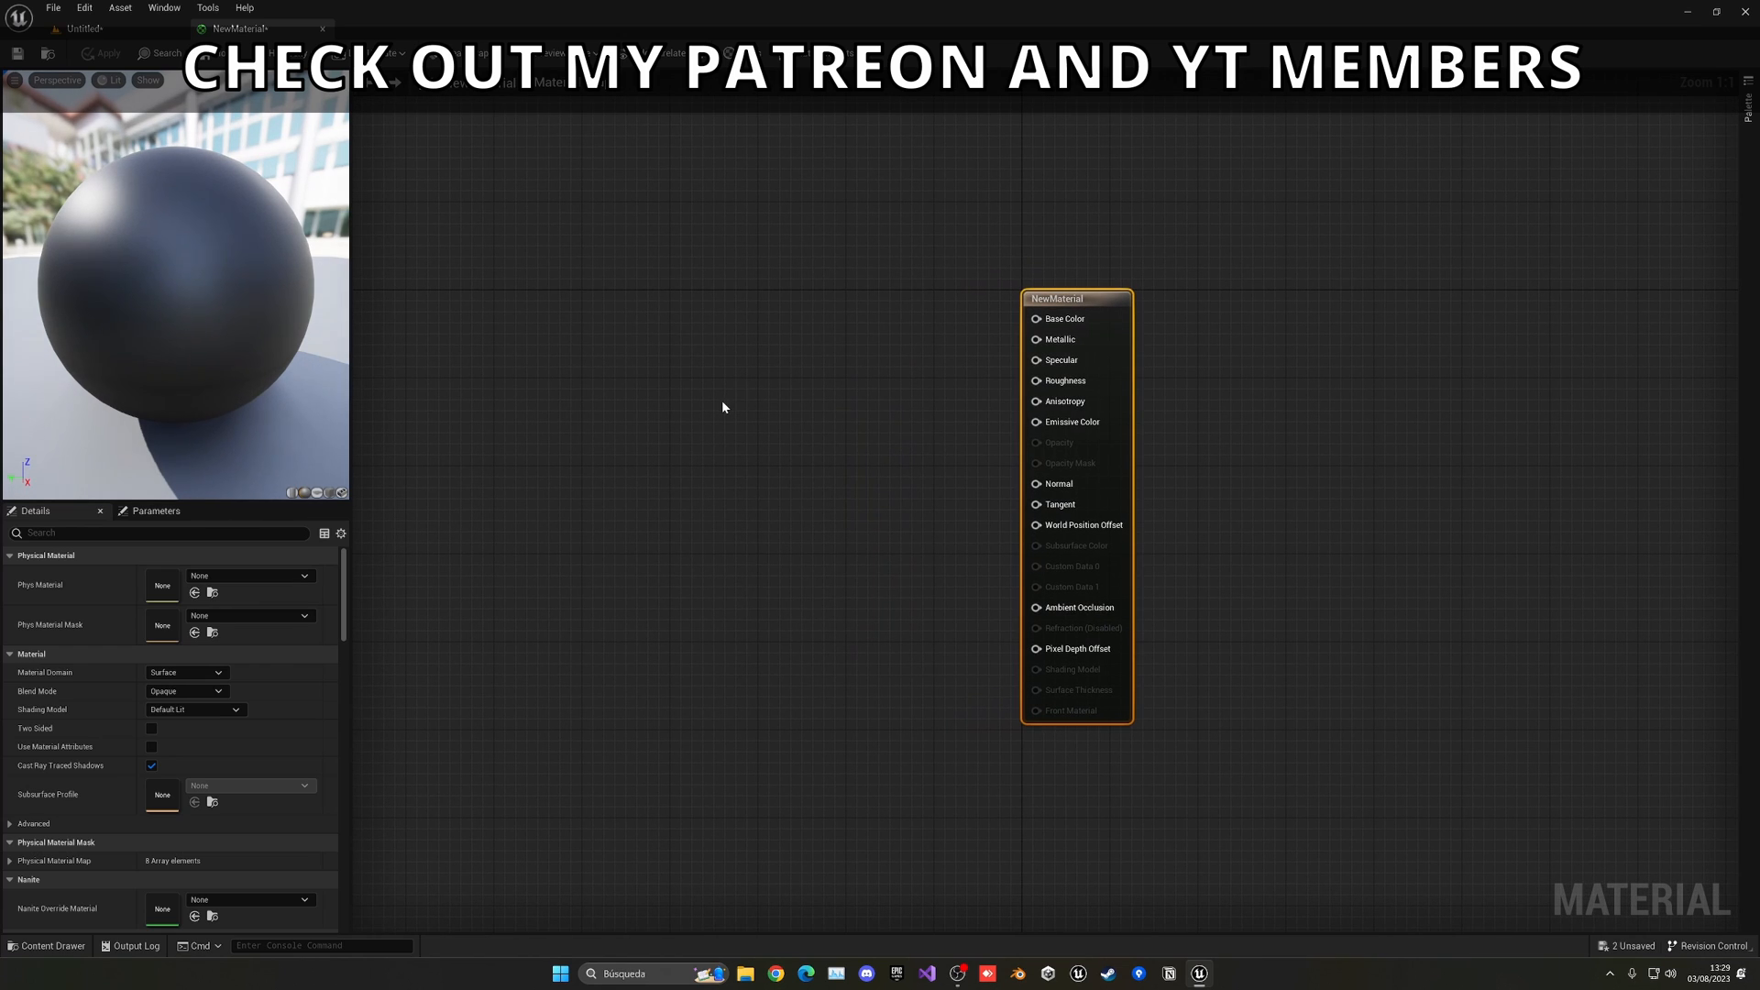
click(724, 407)
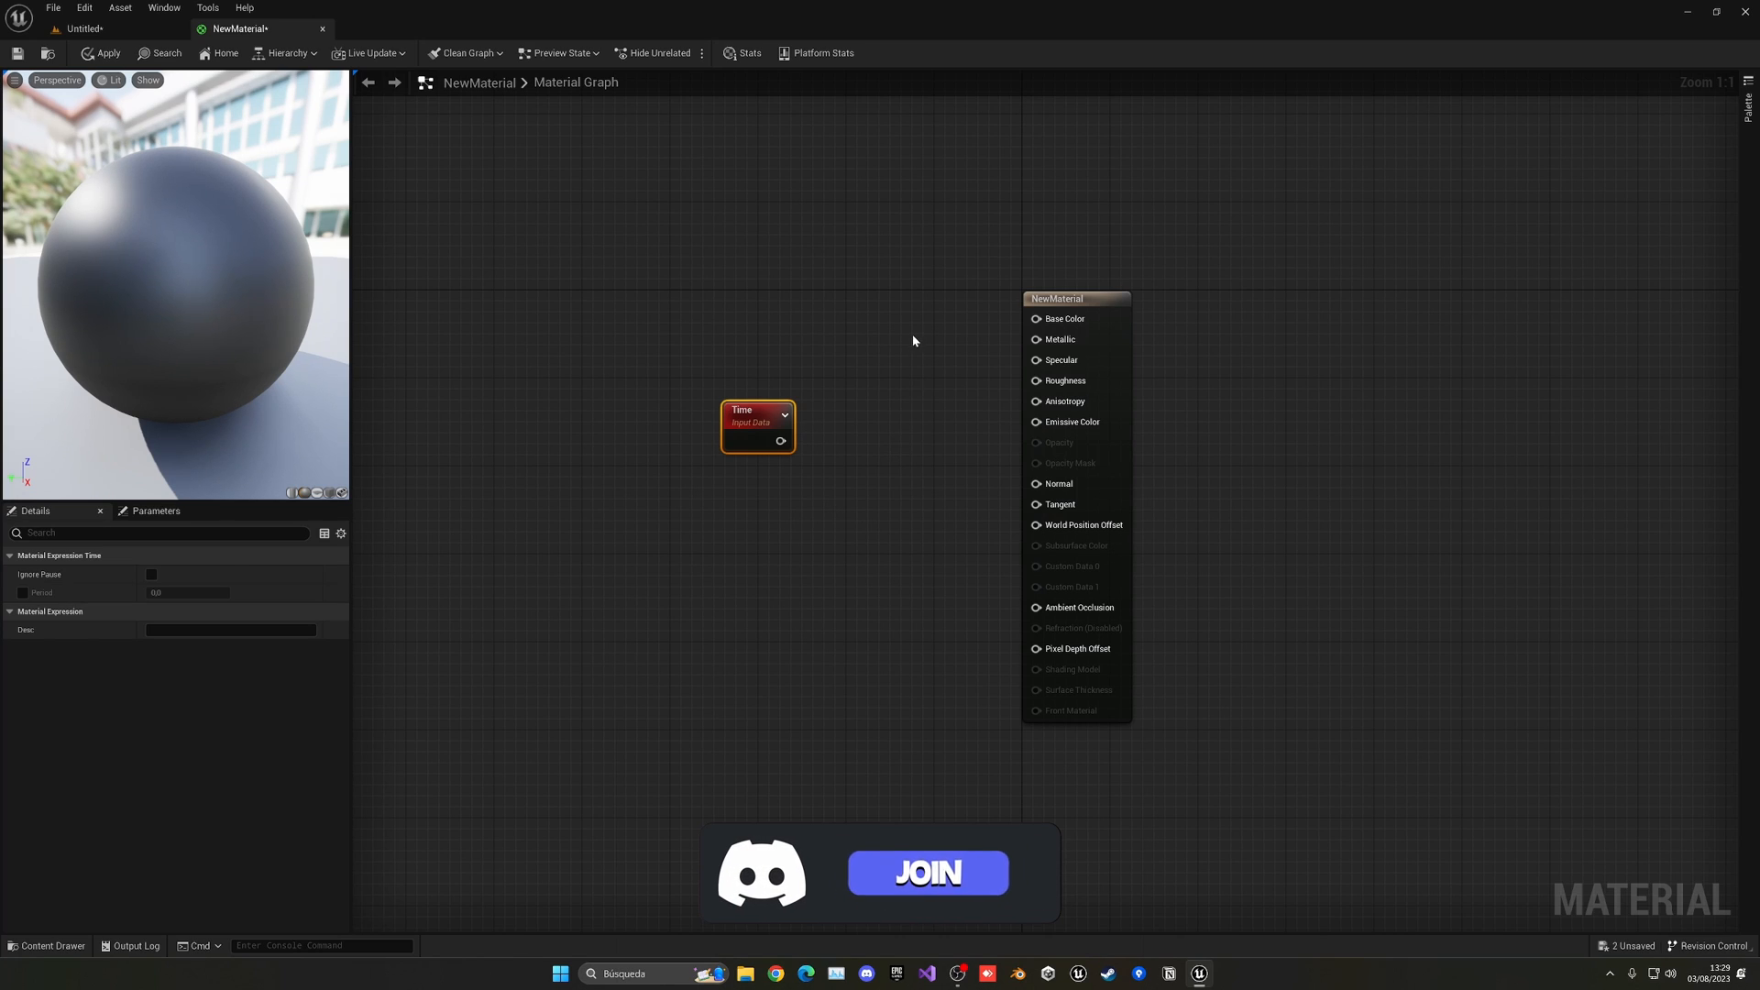
- Wire a Constant 1.0 to Base Color and Time × 3 to Emissive Color, then return to the level
click(1034, 319)
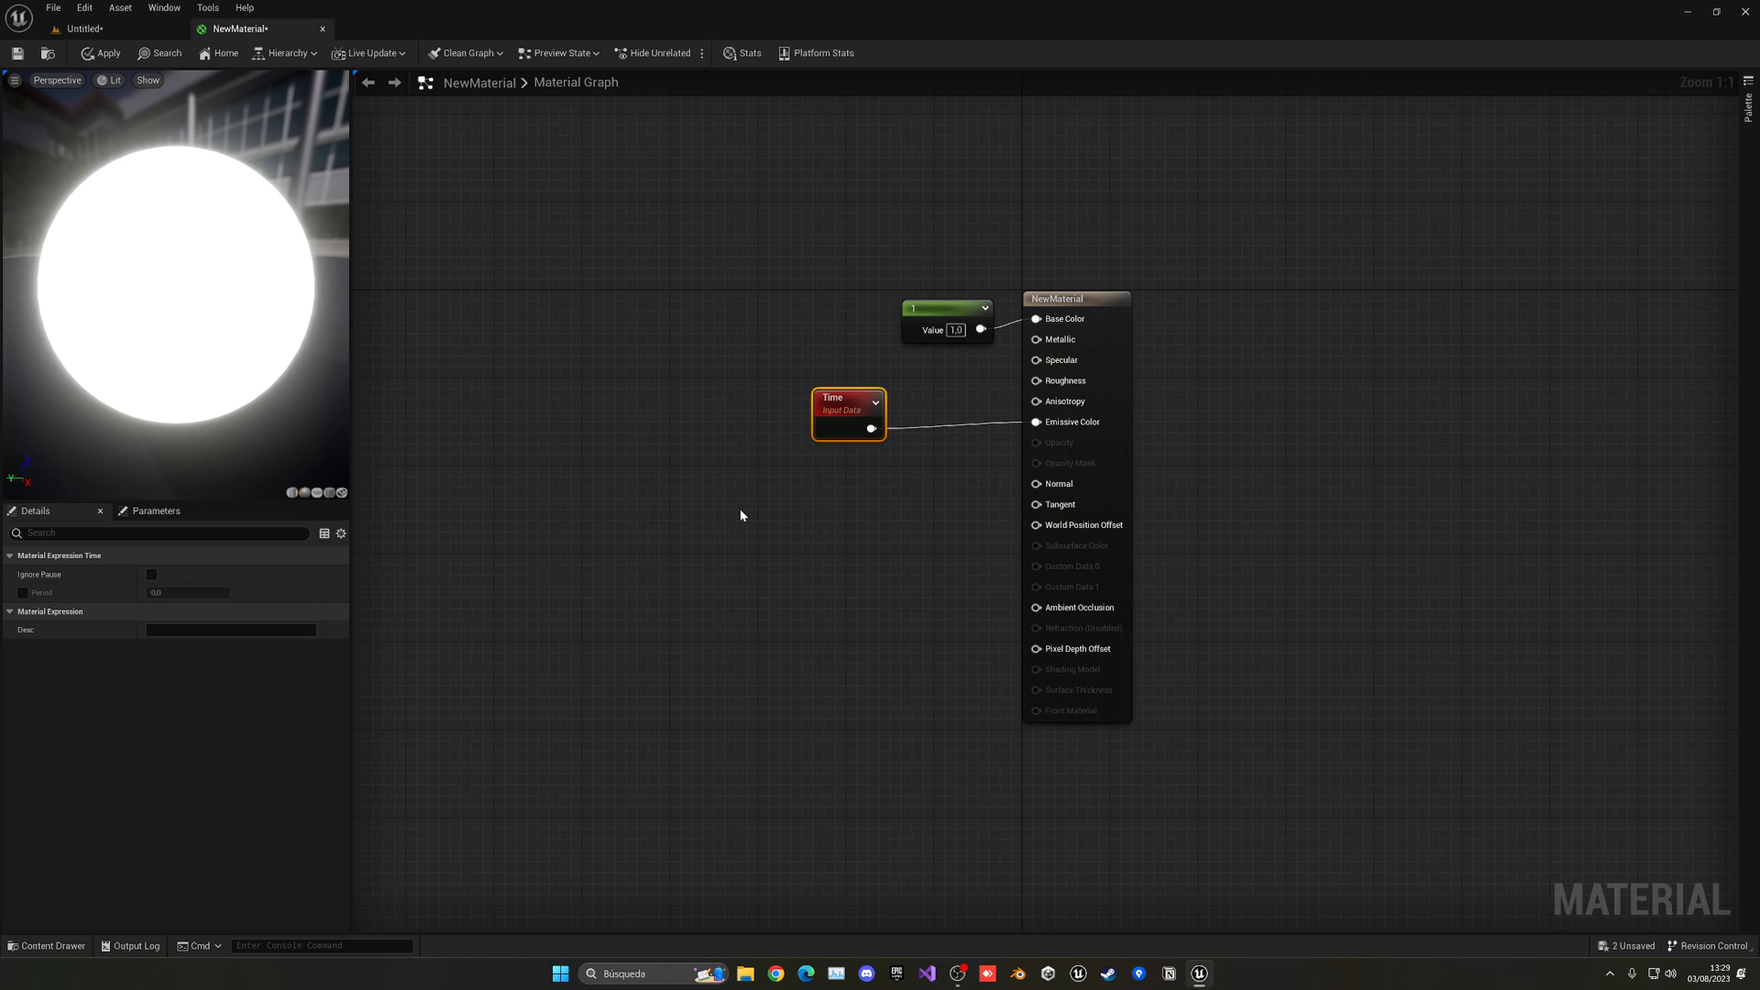
mouse_move(870, 429)
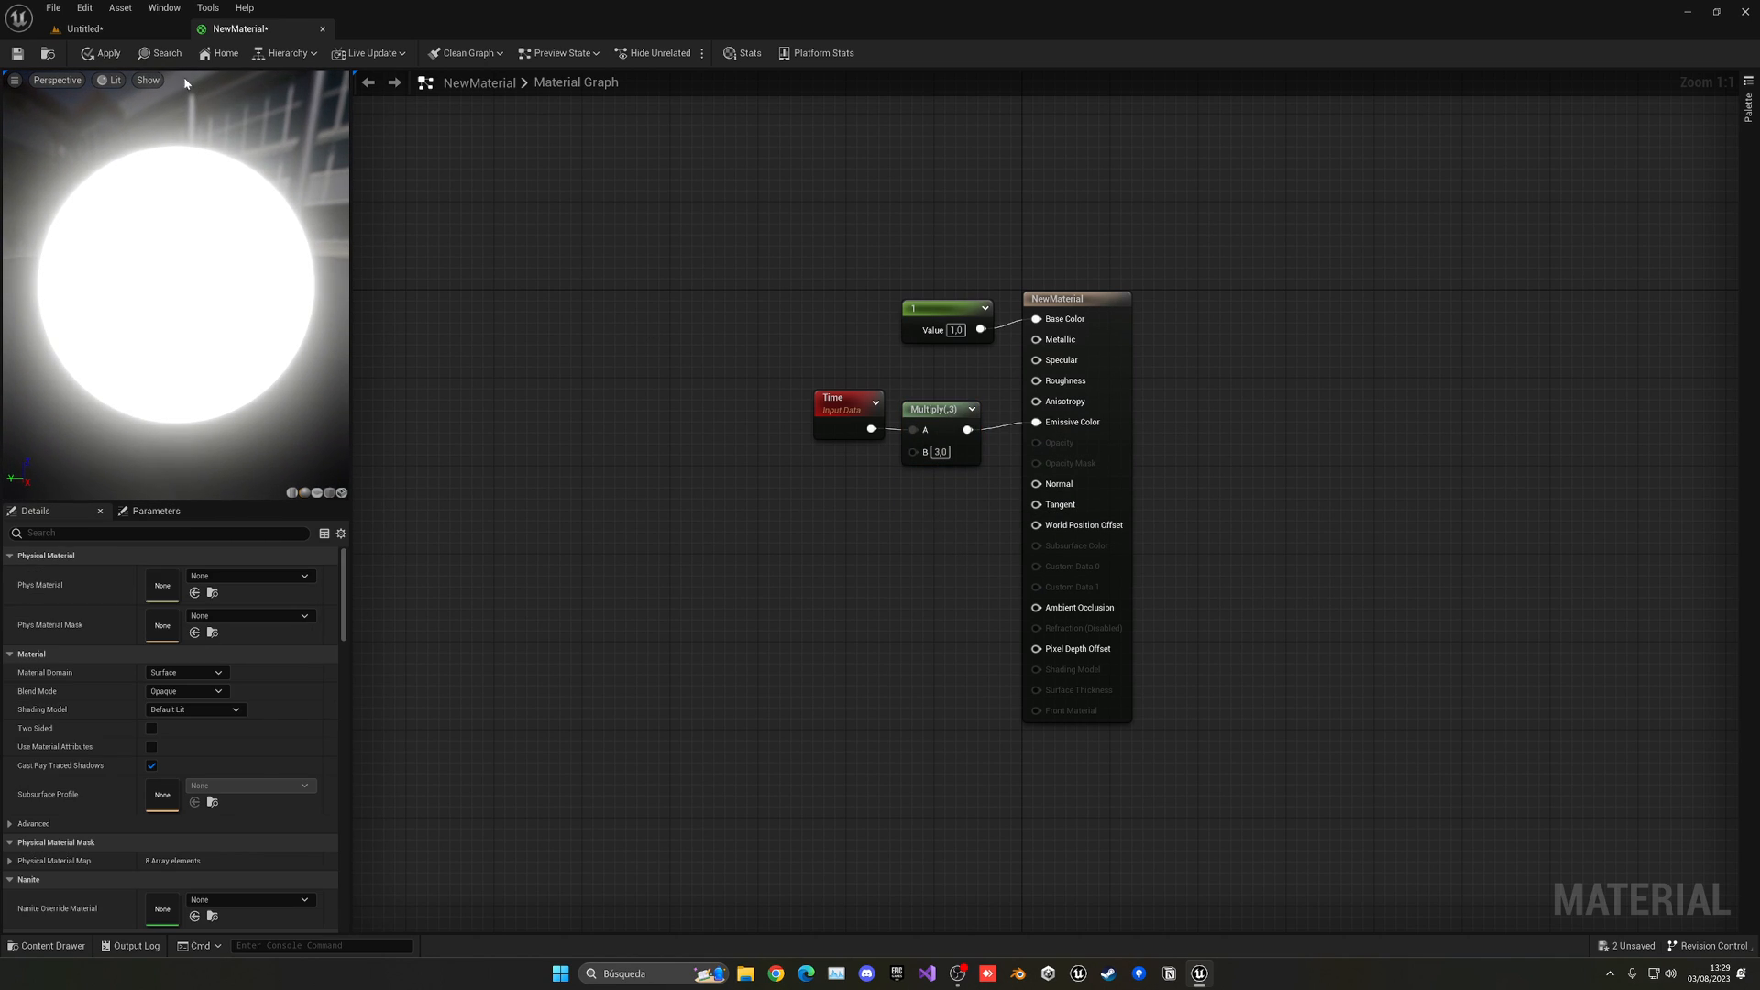
click(78, 28)
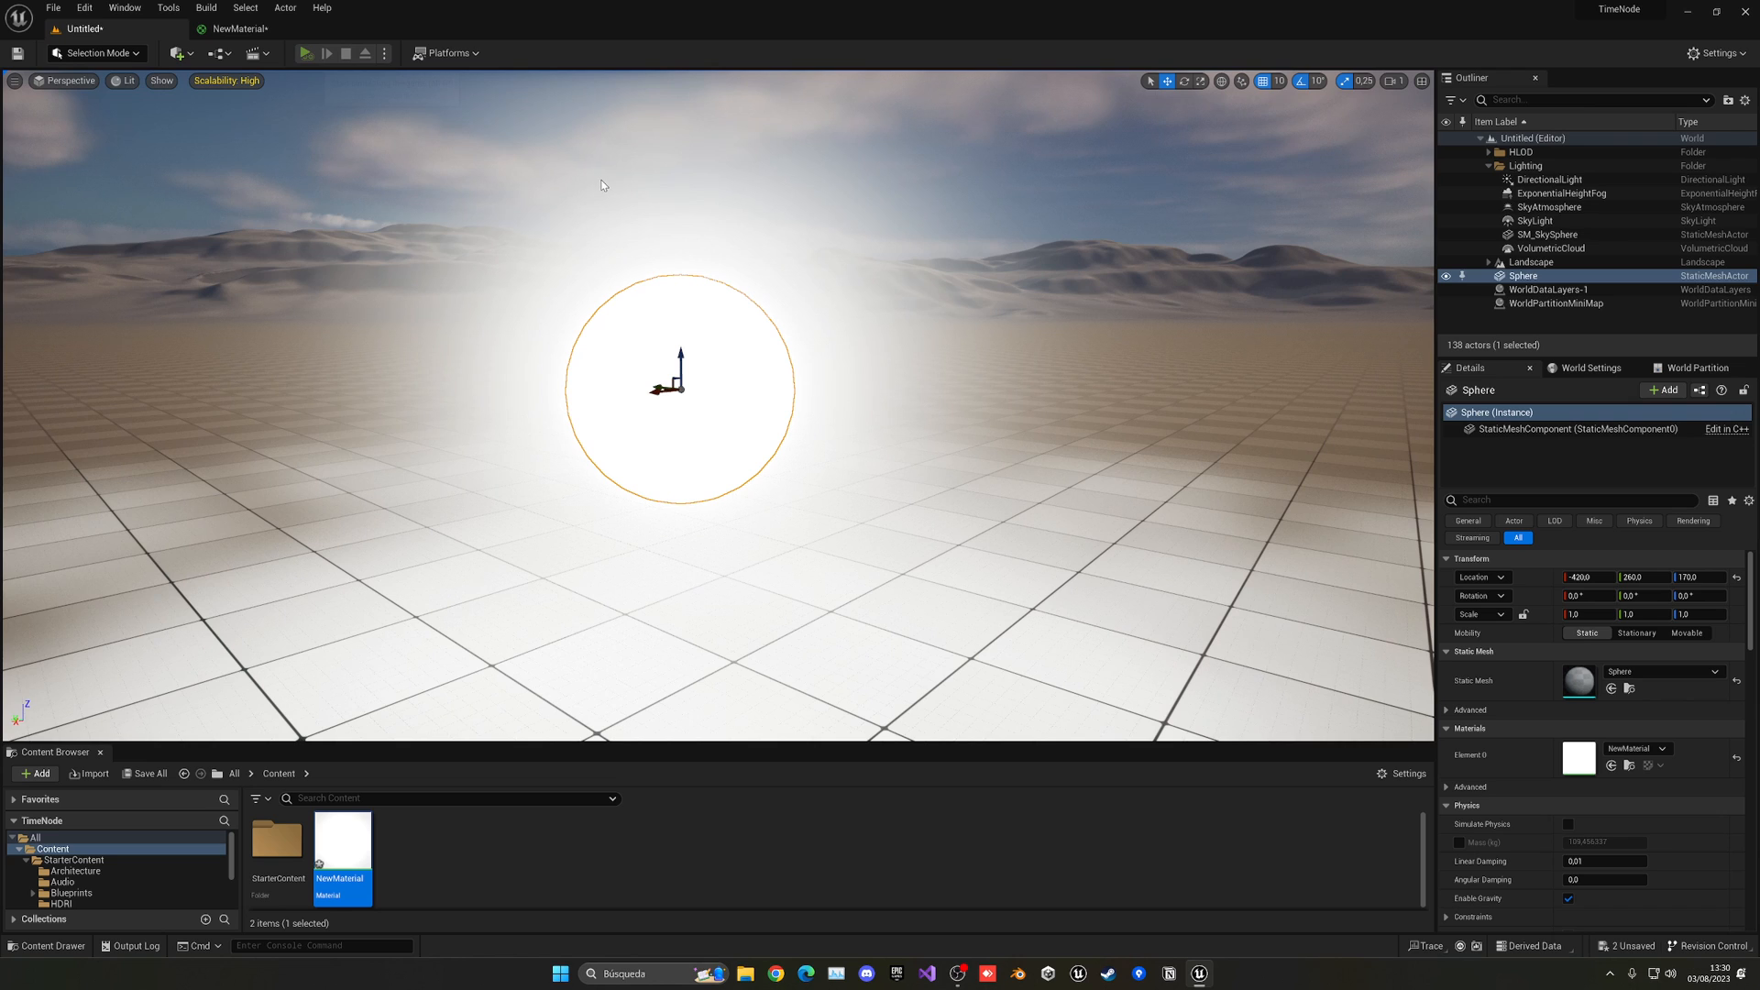
- Assign NewMaterial to the sphere's Element 0 slot so it glows white
click(306, 53)
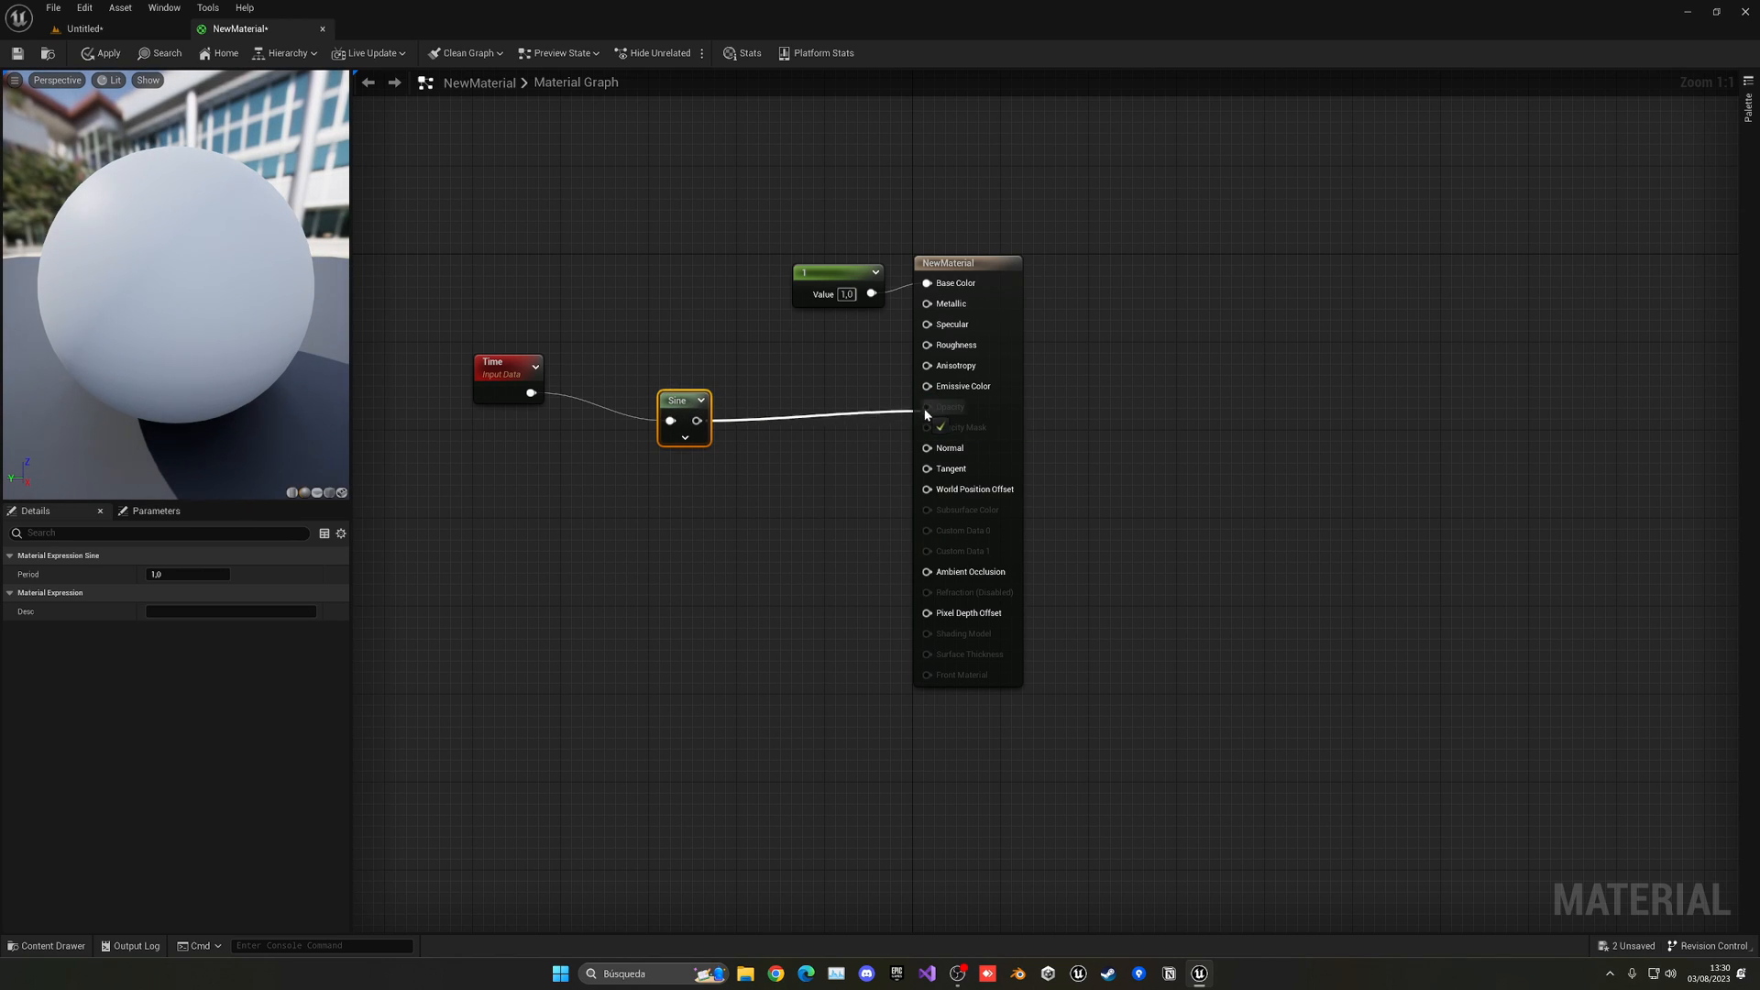
- Feed Time through a Sine node into Emissive Color and play the level to preview the sphere
click(924, 385)
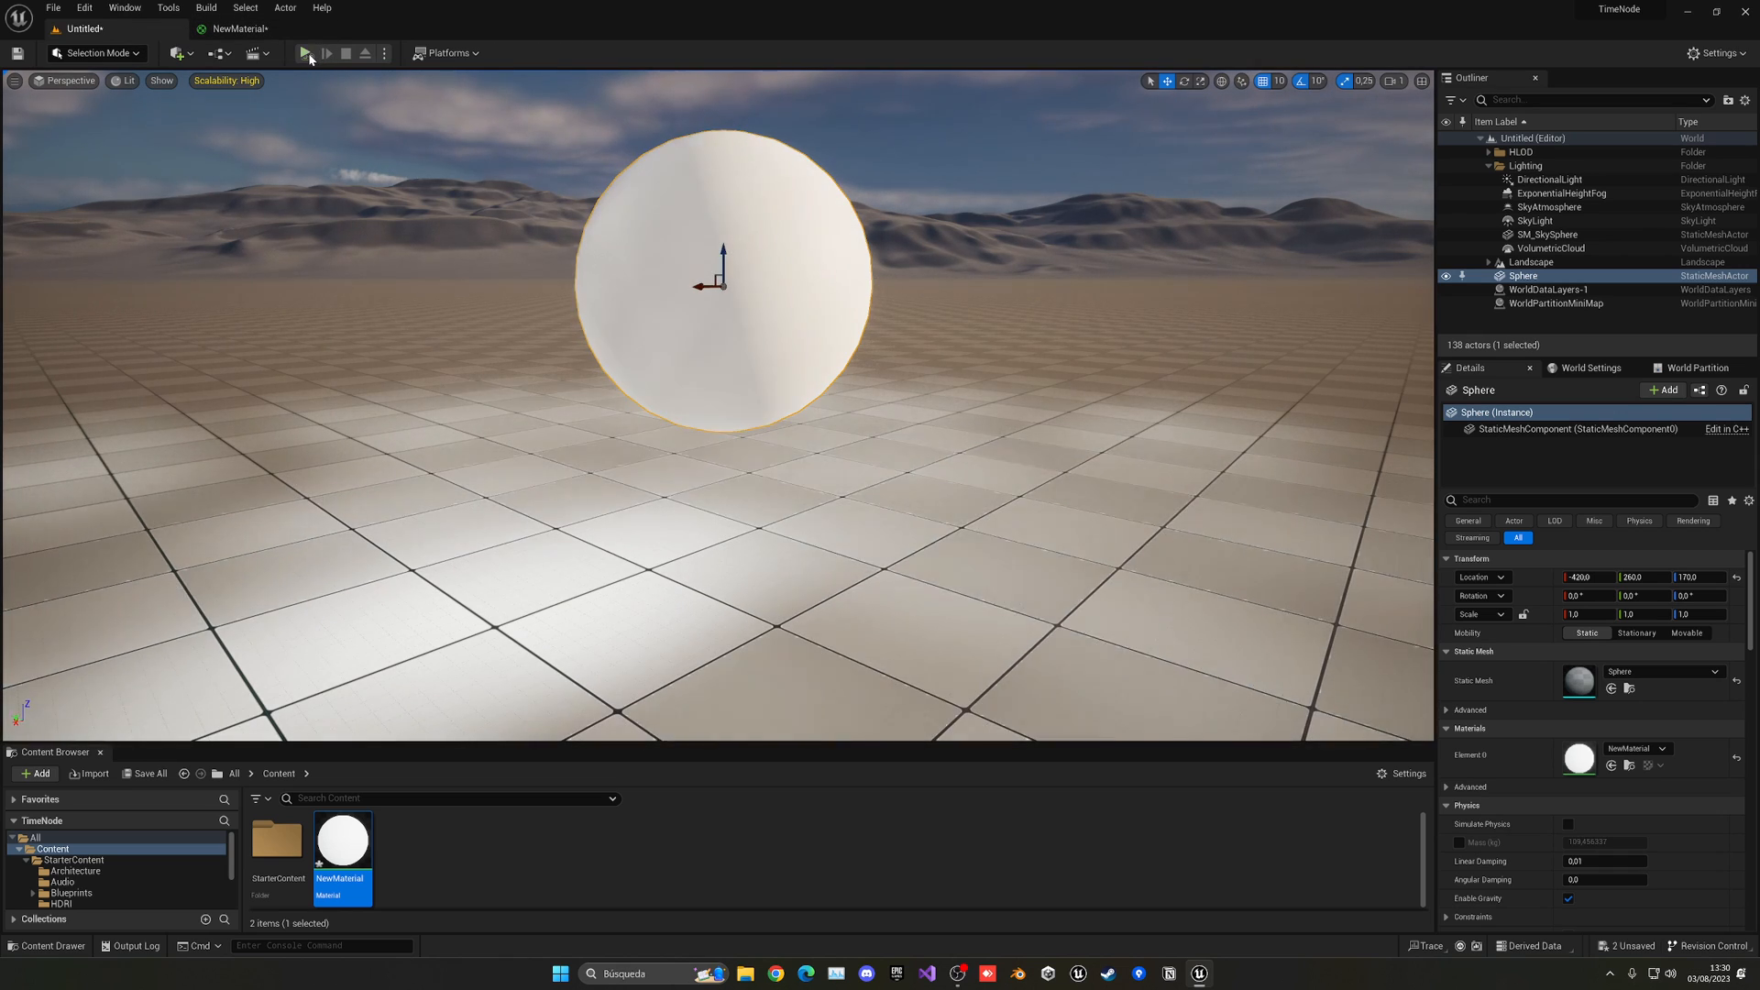
click(306, 53)
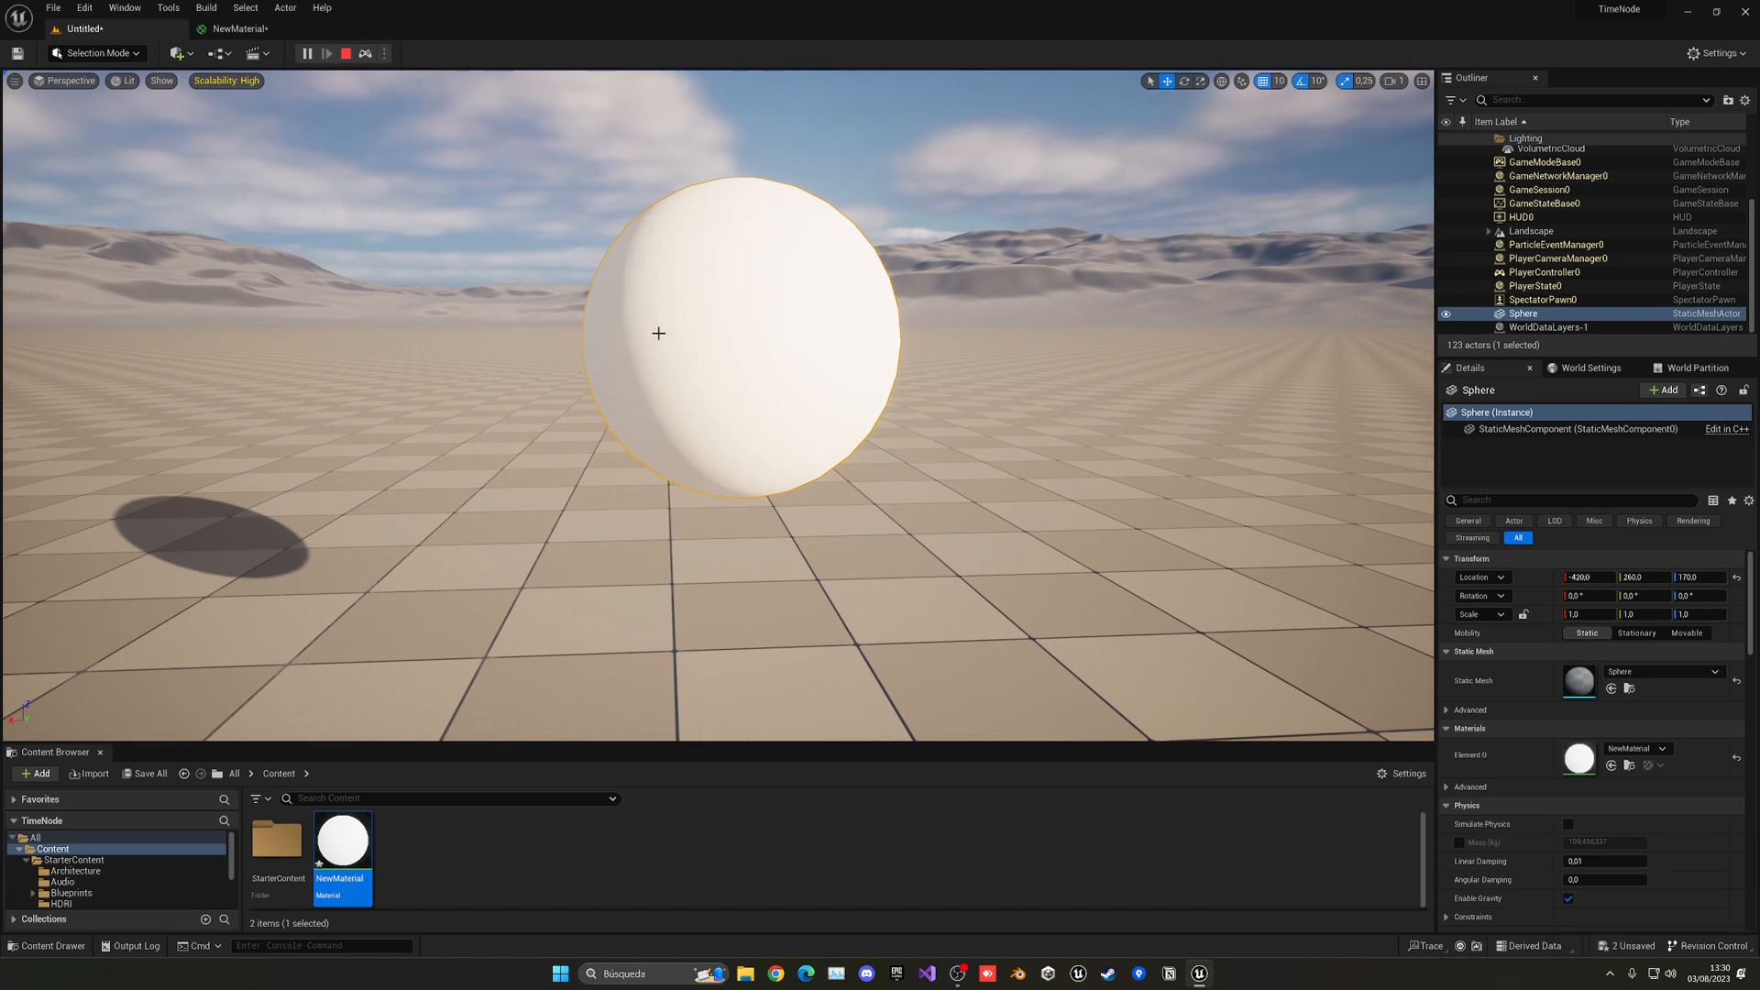
click(238, 28)
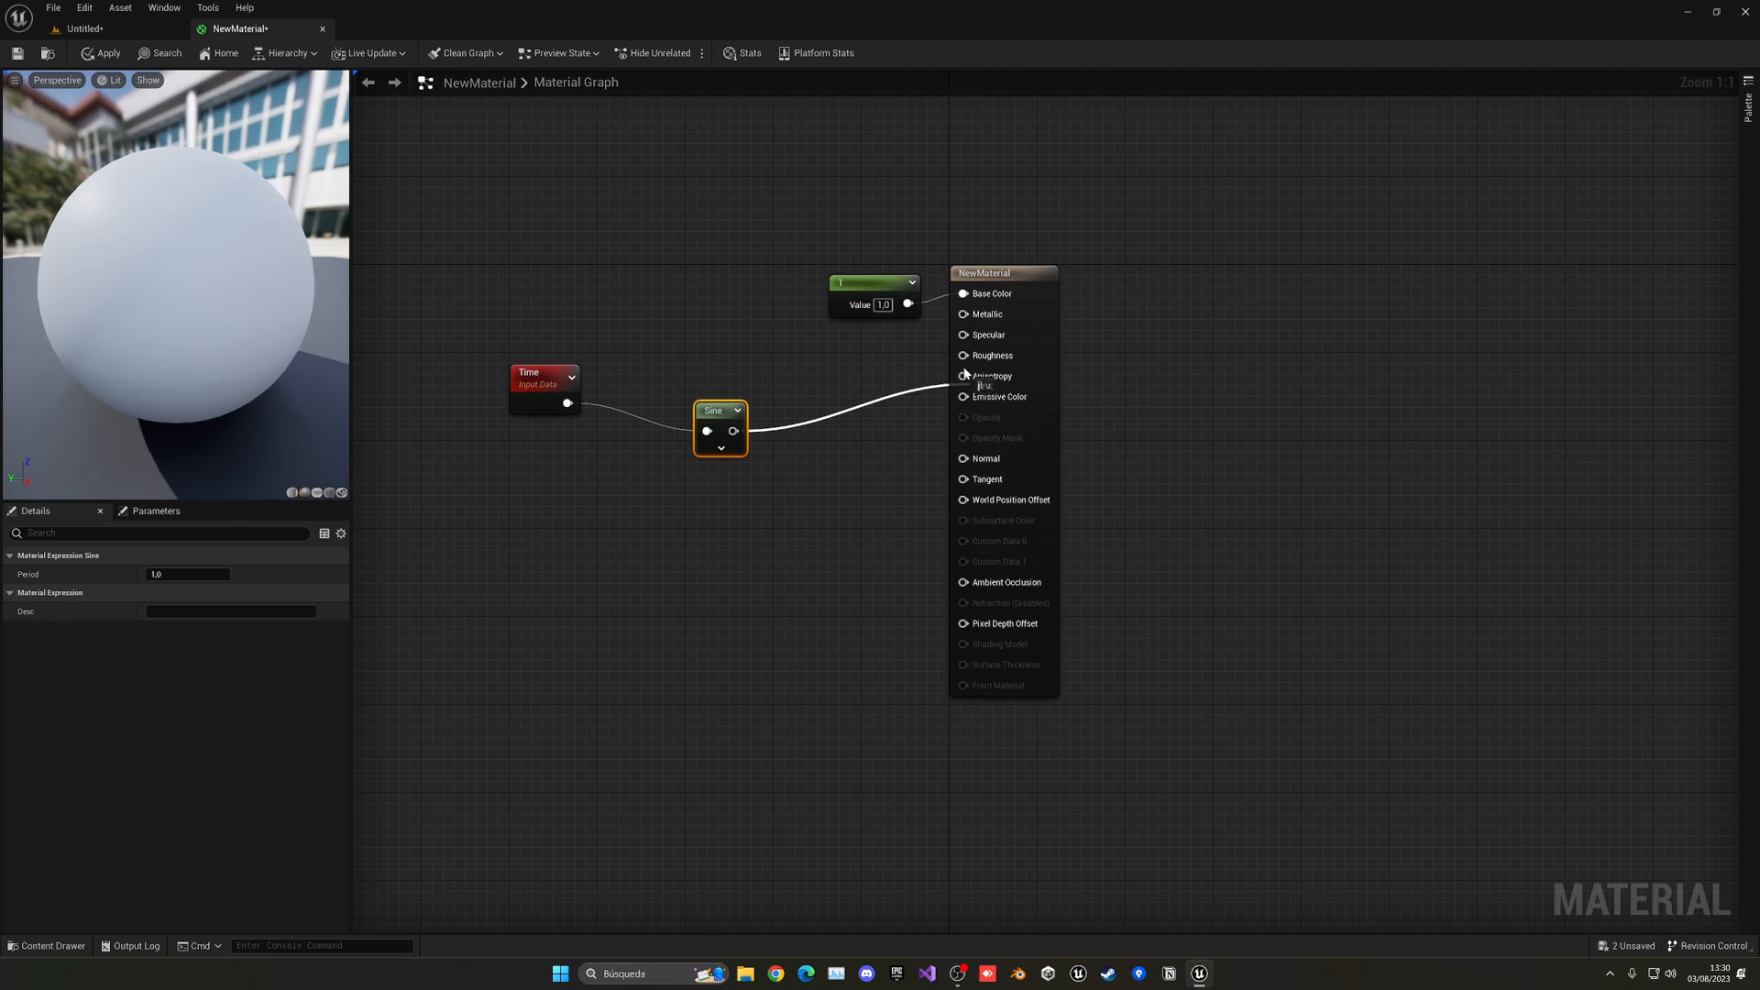
- Rewire the Sine output from Emissive Color to the material's Roughness input
click(988, 356)
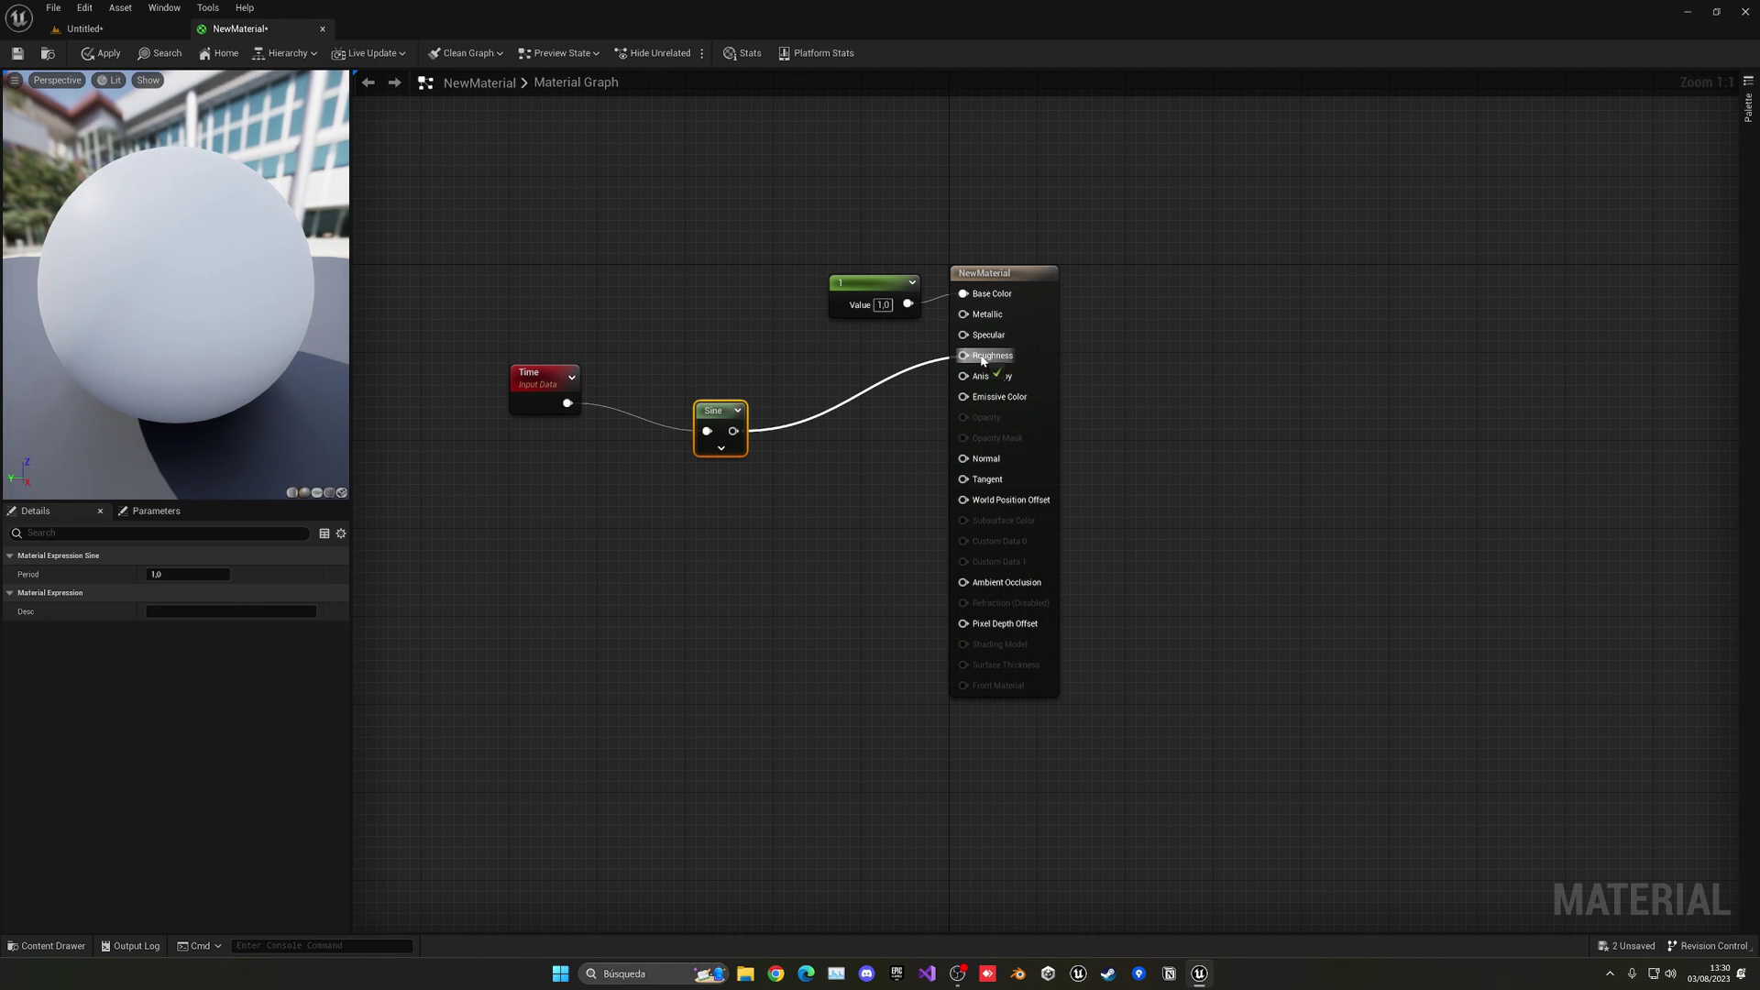
click(100, 53)
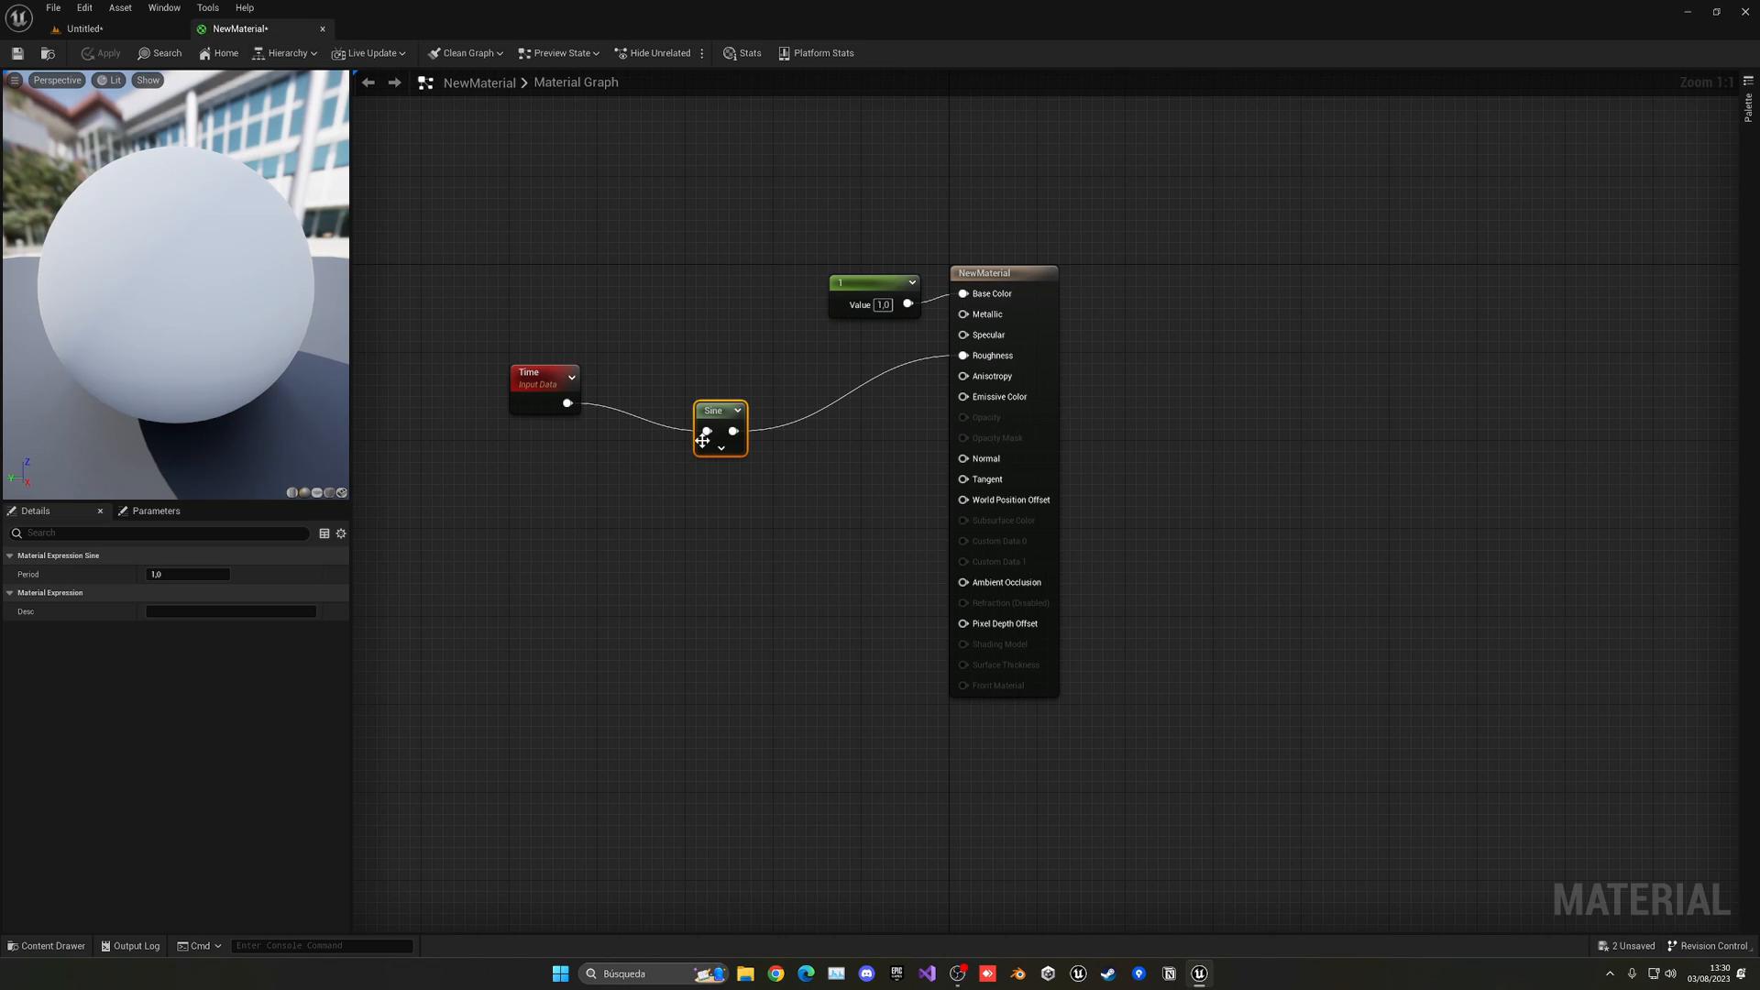
click(544, 377)
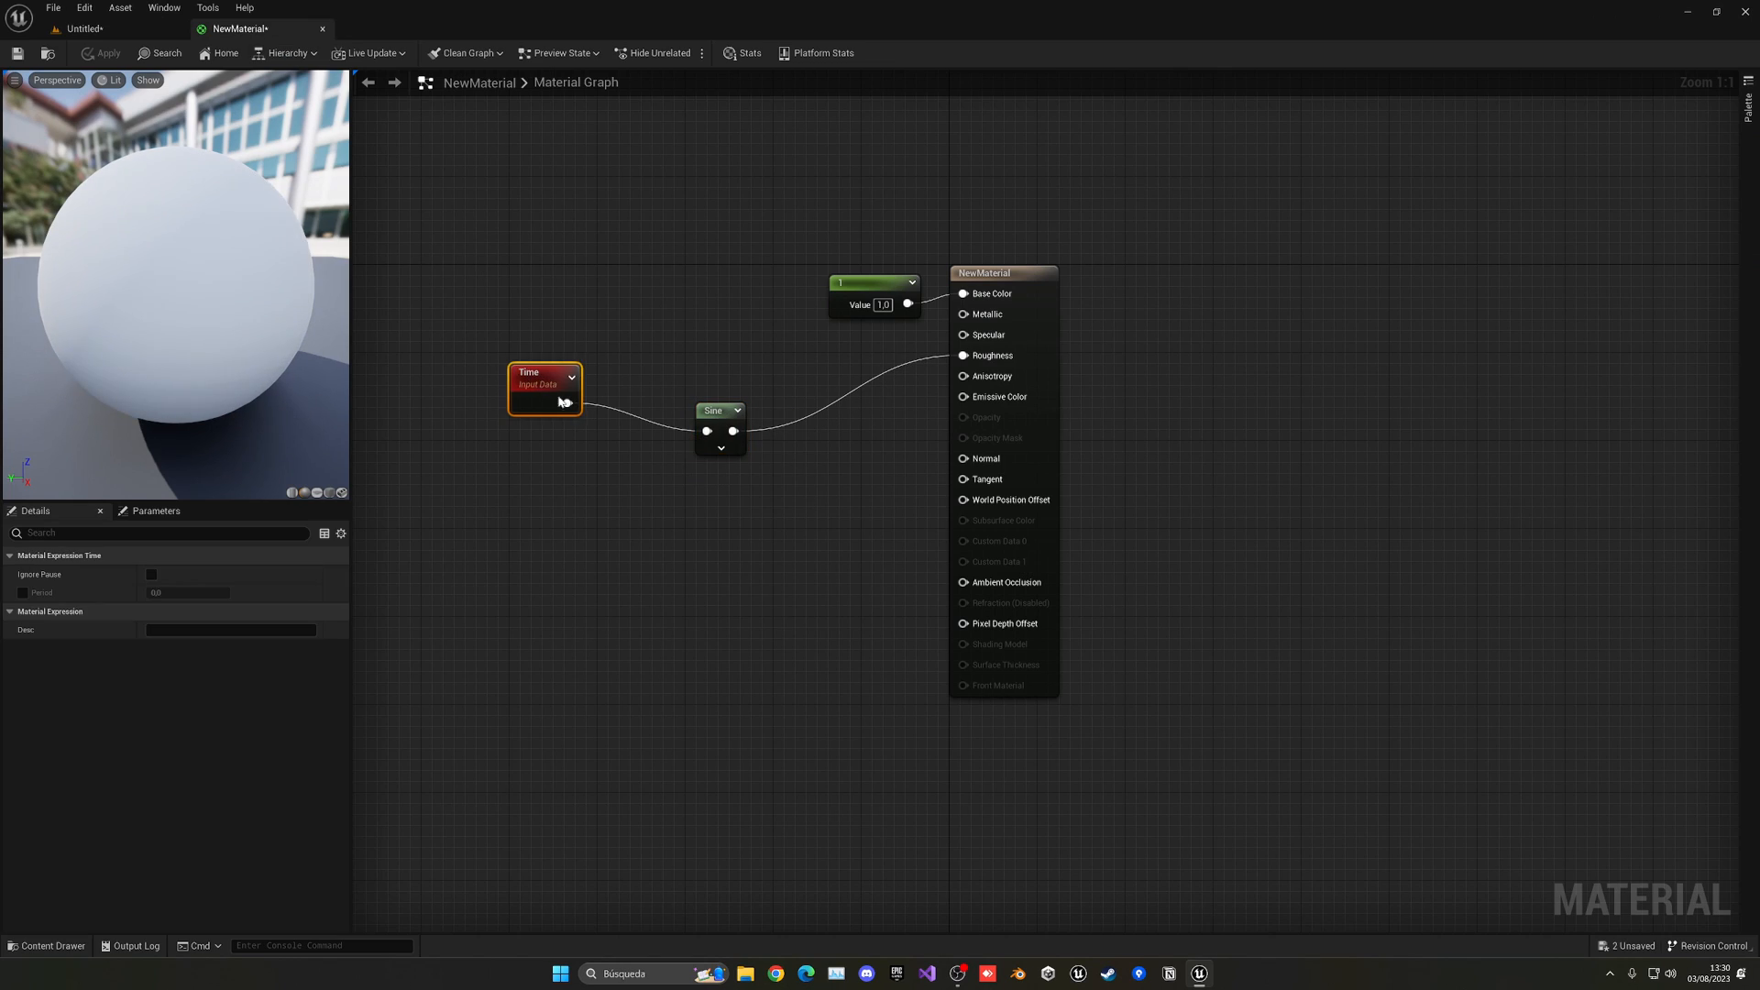